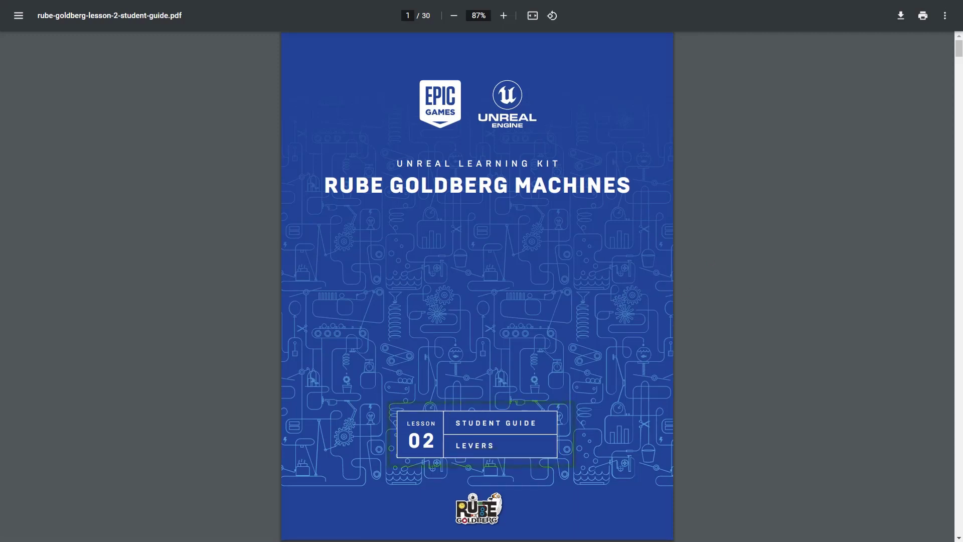
Step: Scroll the lesson guide to its contents and jump to the Engine Activity: Material Makeover
scroll(down, 3)
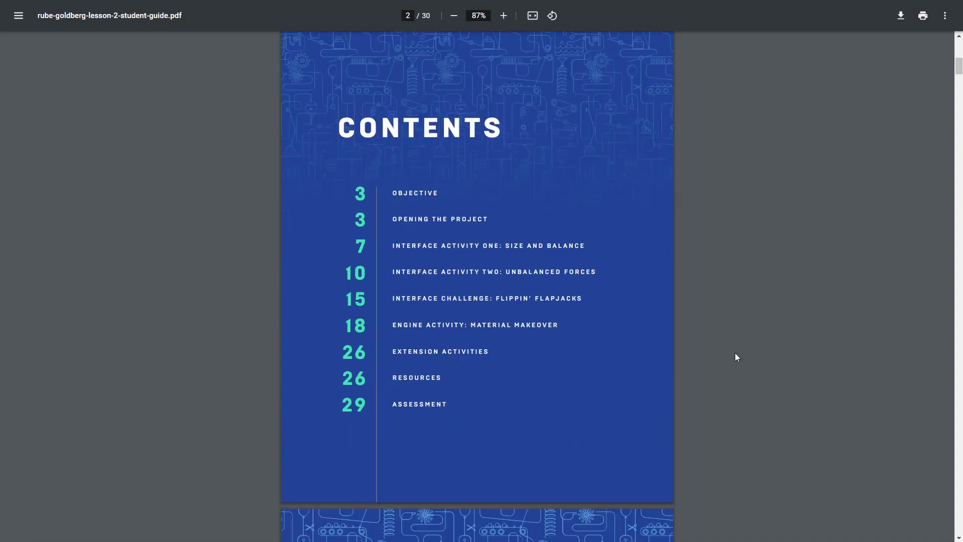
mouse_move(498, 330)
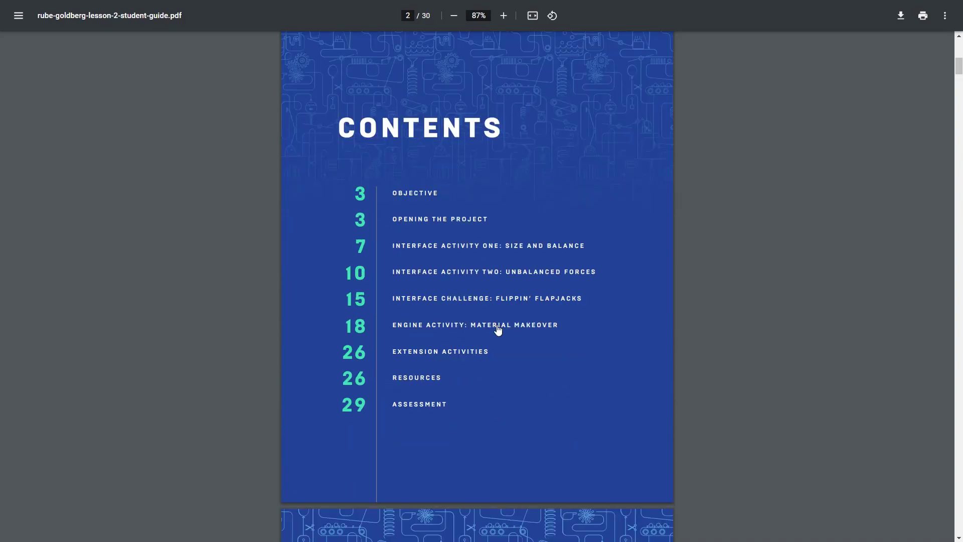
click(474, 325)
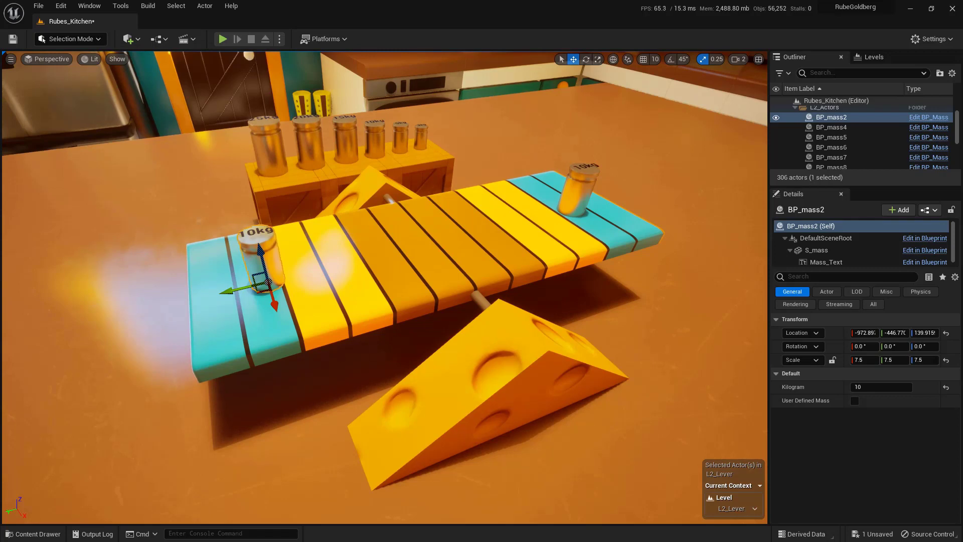
mouse_move(566, 318)
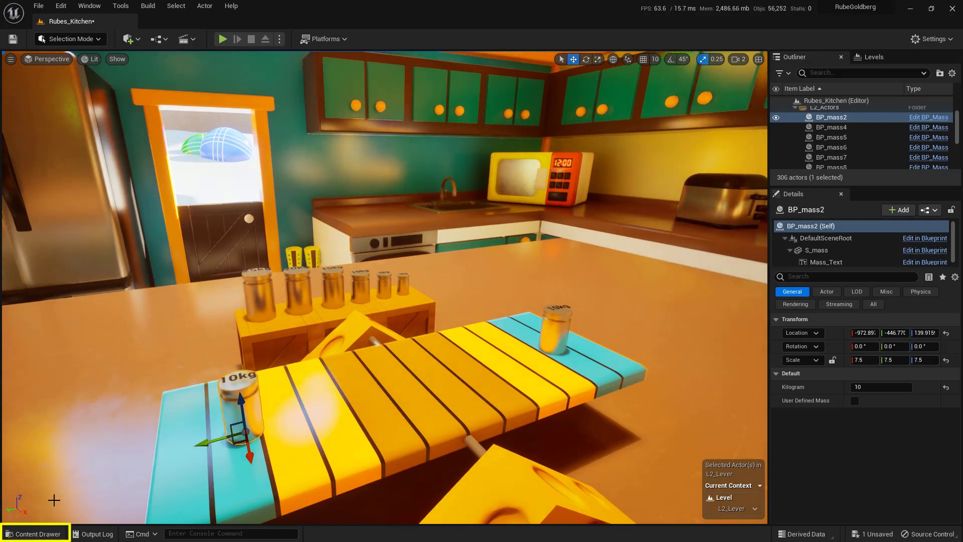
Step: Open the Content Drawer and browse to the Content > Materials folder
click(34, 533)
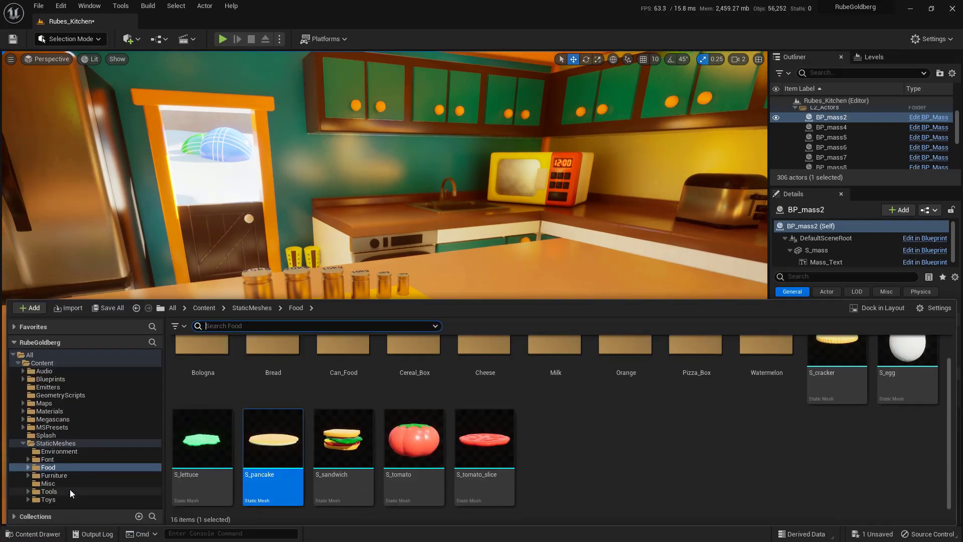
click(50, 411)
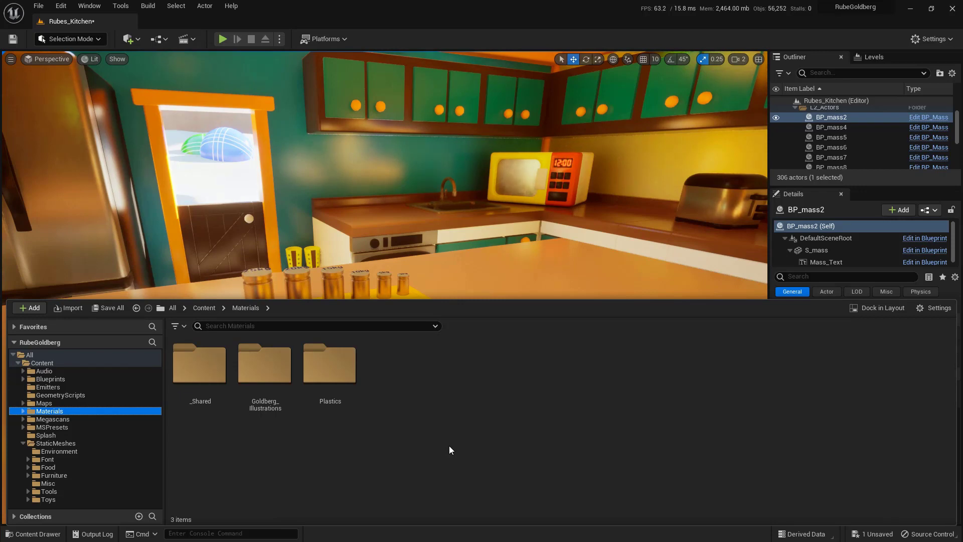
mouse_move(438, 394)
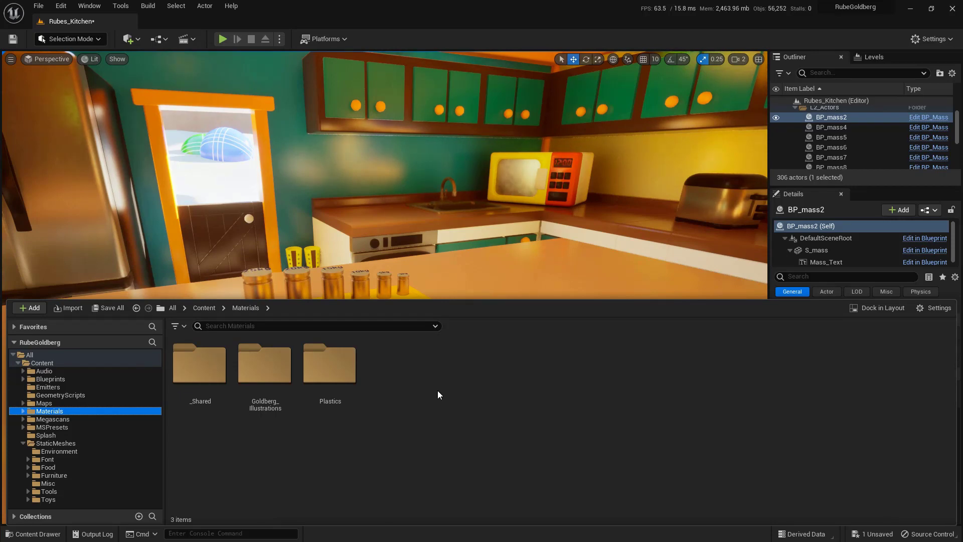
Step: Add a new folder named MyMaterials inside Materials
click(29, 307)
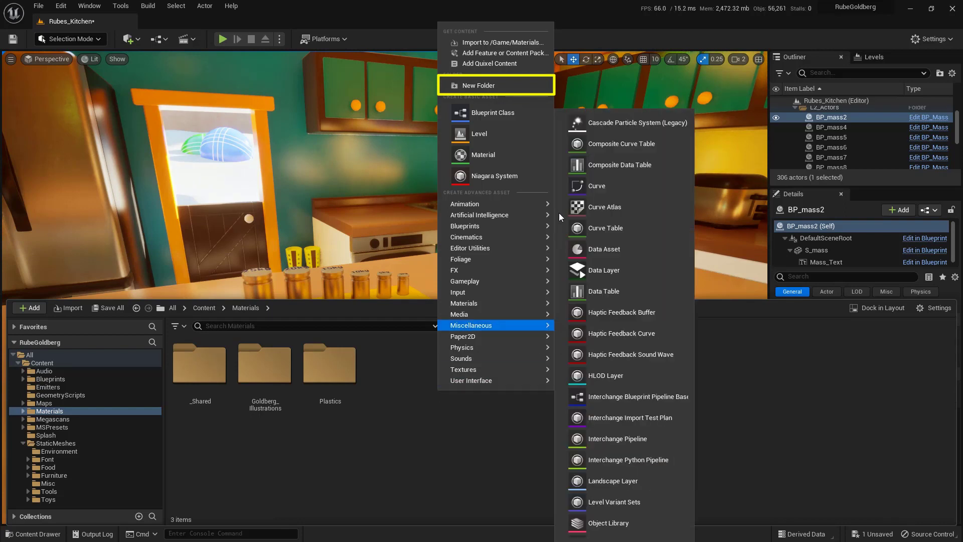
mouse_move(497, 85)
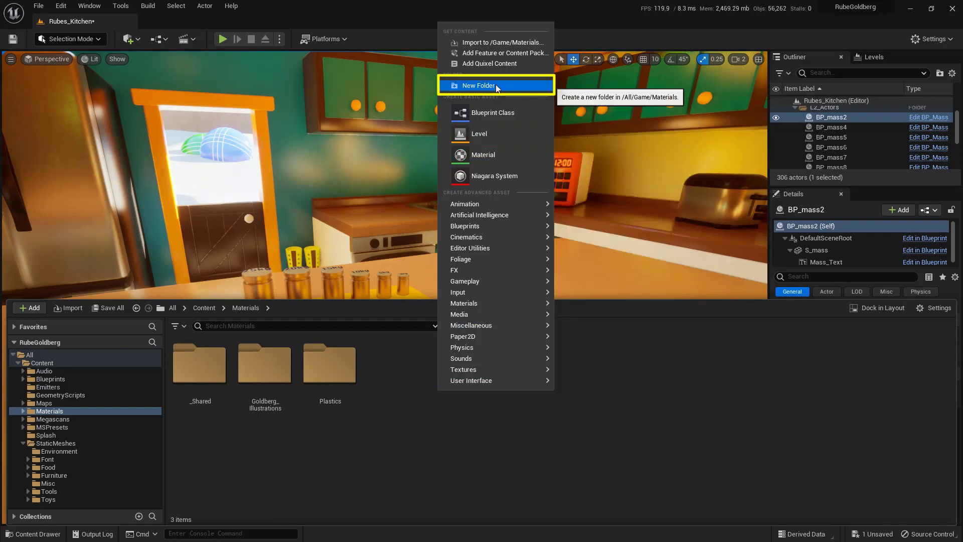
click(478, 86)
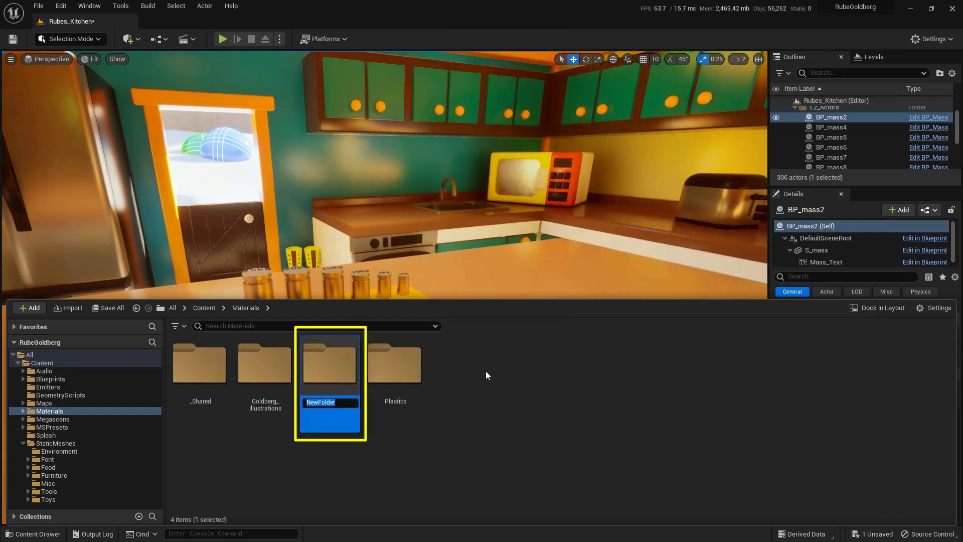
text(MyMaterials)
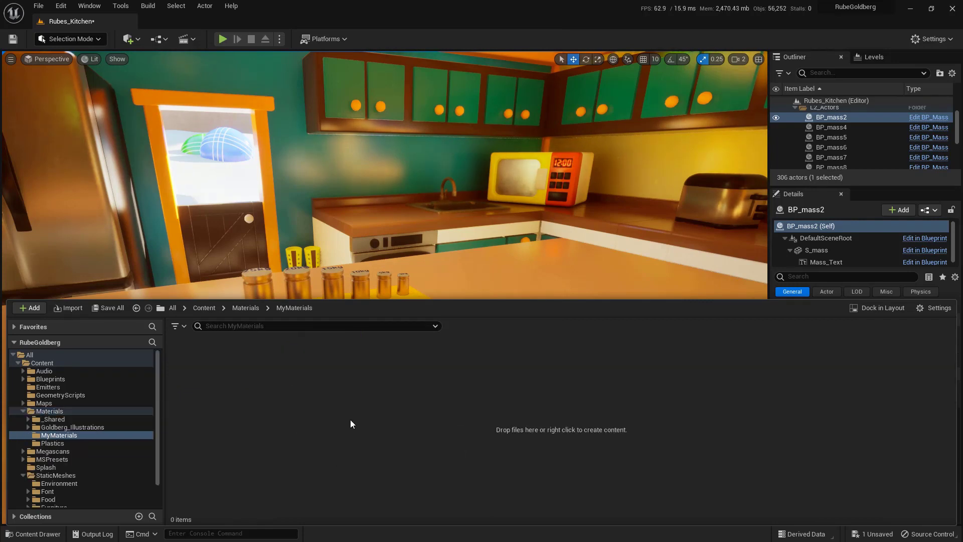
mouse_move(371, 390)
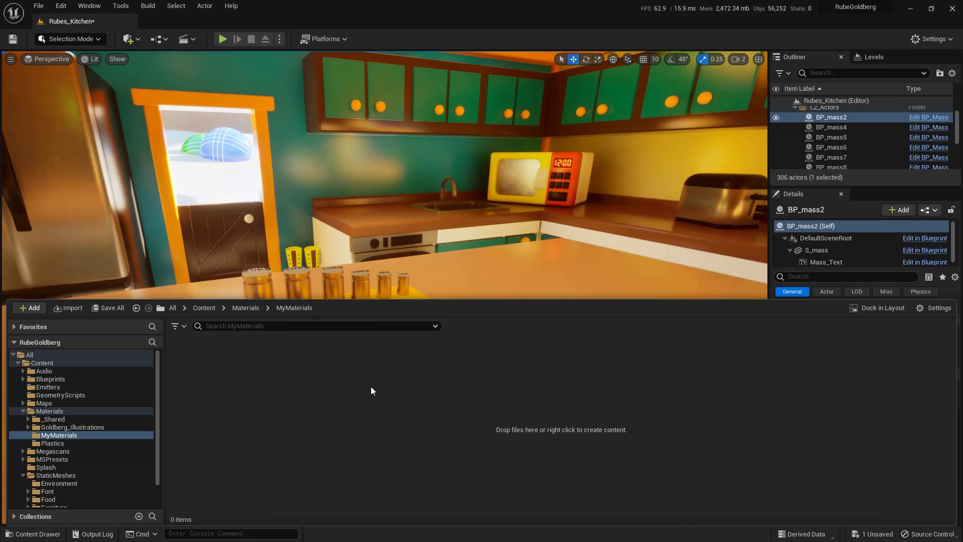
Step: Create a new material asset in MyMaterials and name it M_Blue
right_click(371, 391)
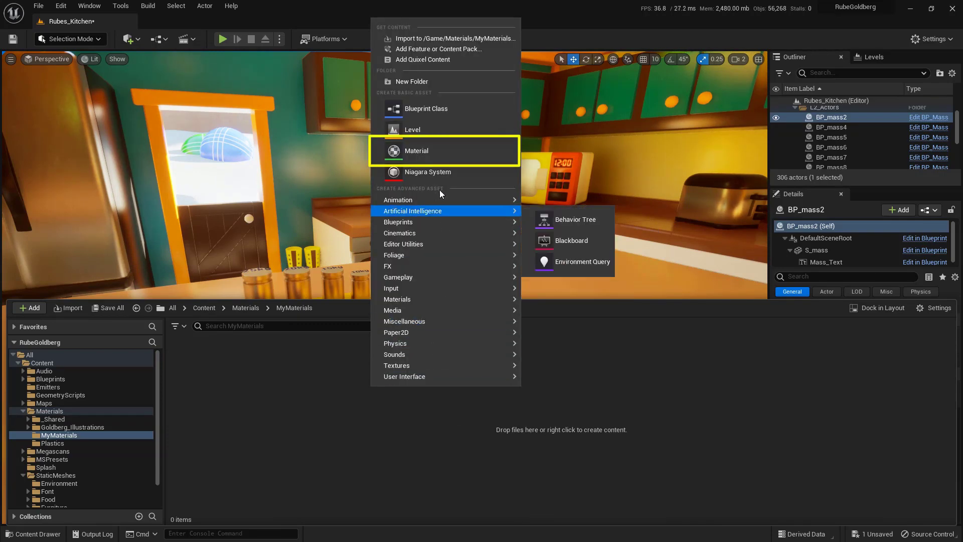
mouse_move(446, 150)
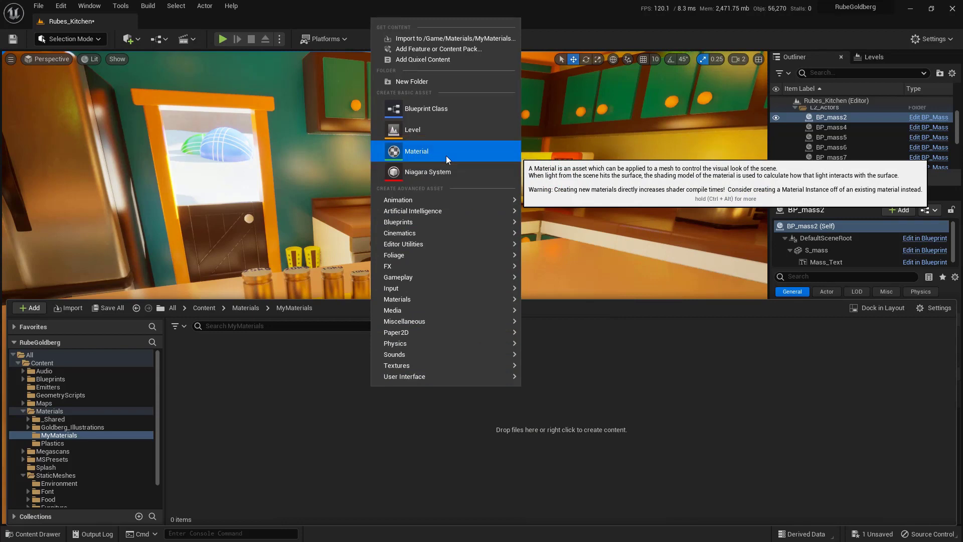
click(416, 150)
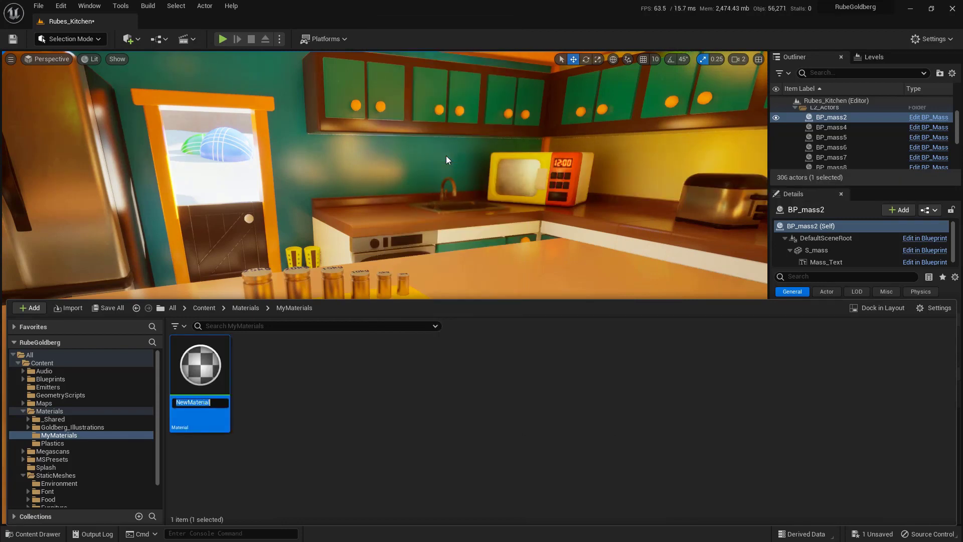
text(M)
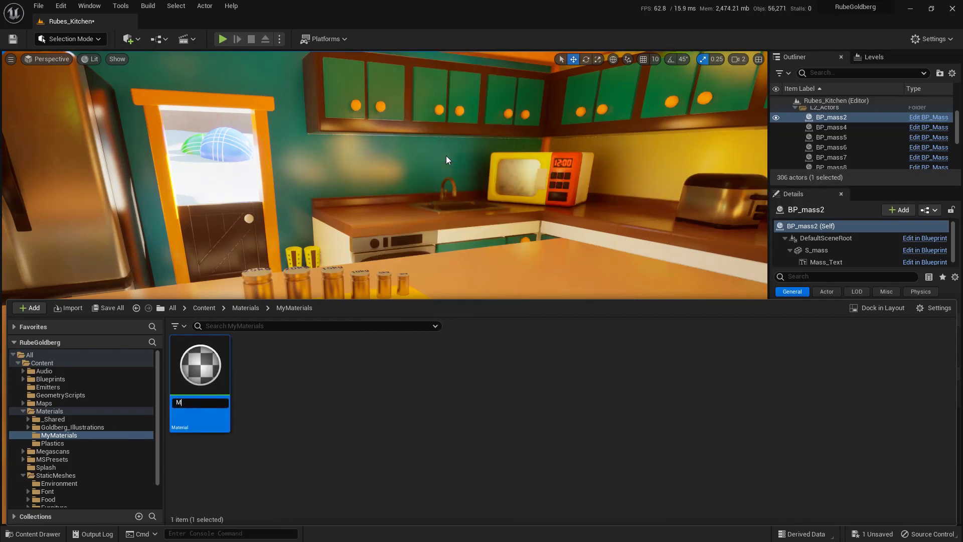
text(_Blue)
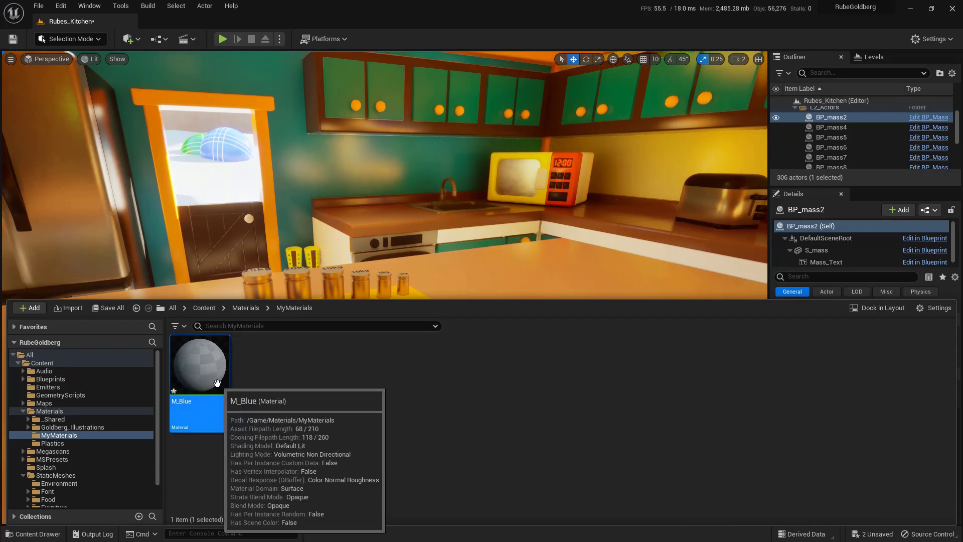
Step: Open M_Blue in the Material Editor and maximize the editor window
double_click(199, 363)
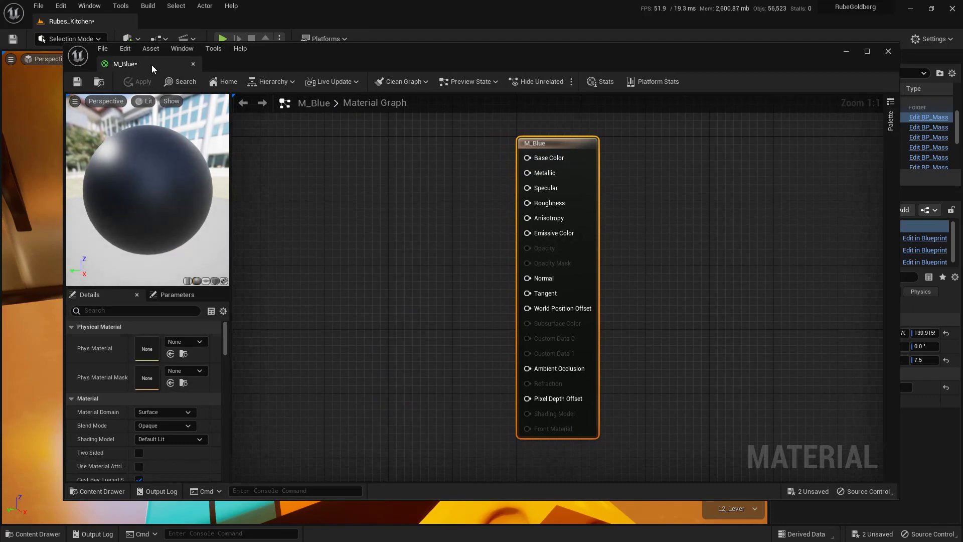
click(867, 51)
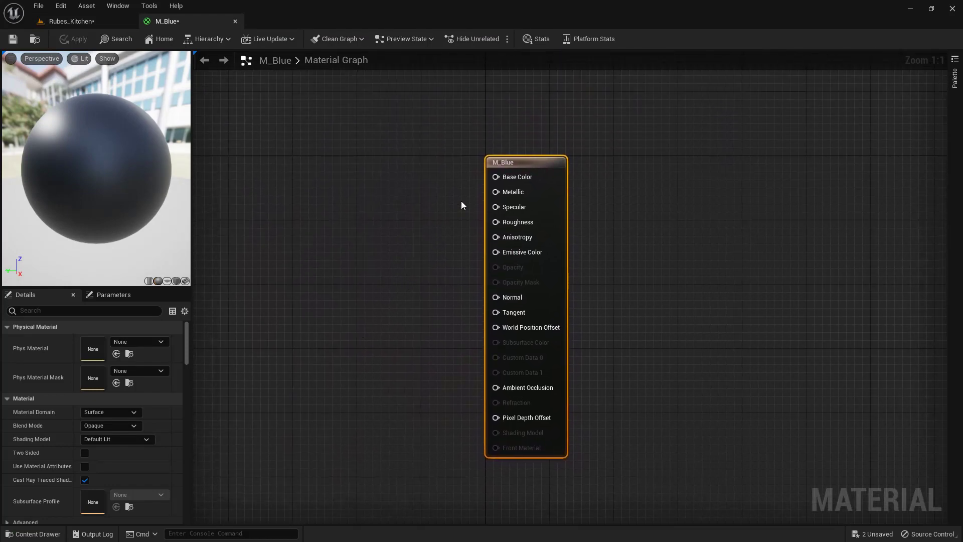
mouse_move(538, 163)
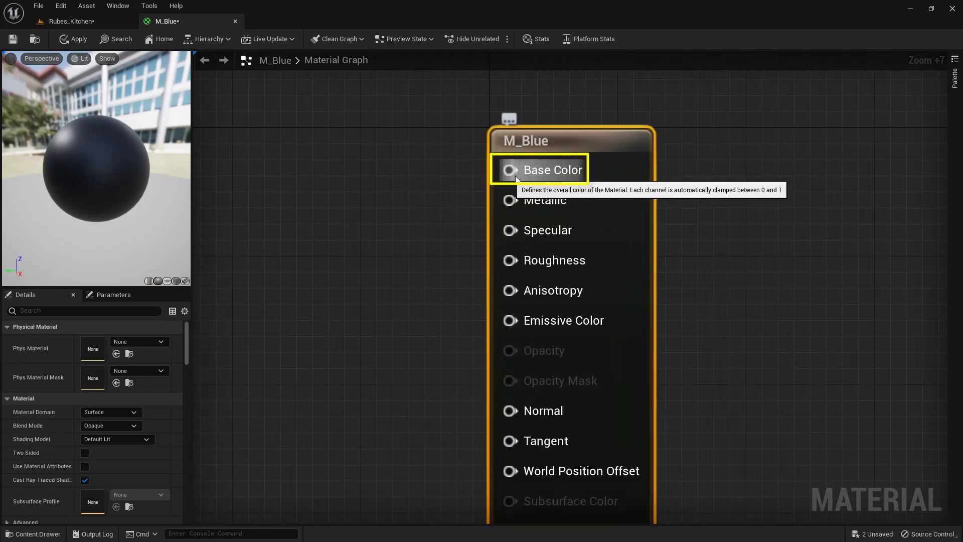
Step: Promote M_Blue's Base Color input to a vector parameter named Base Color
right_click(510, 169)
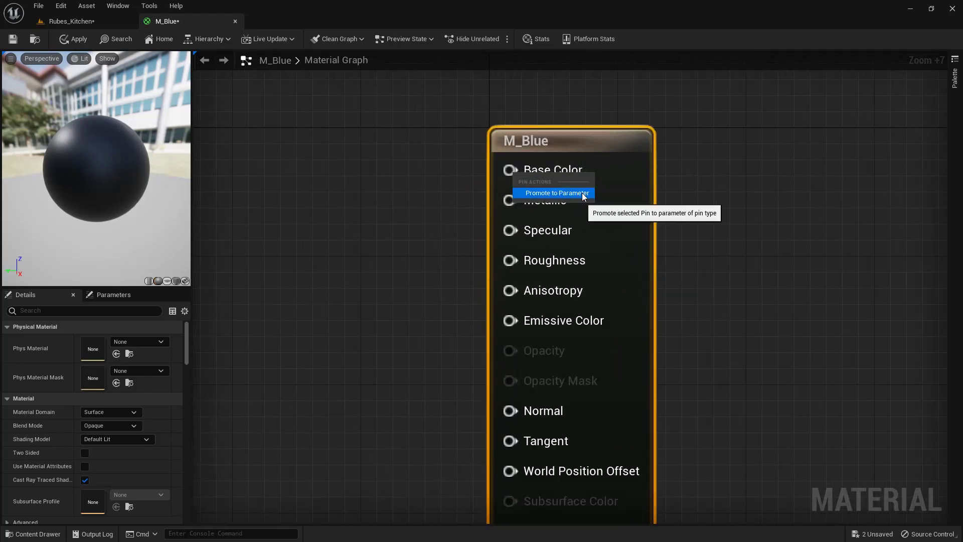
click(556, 193)
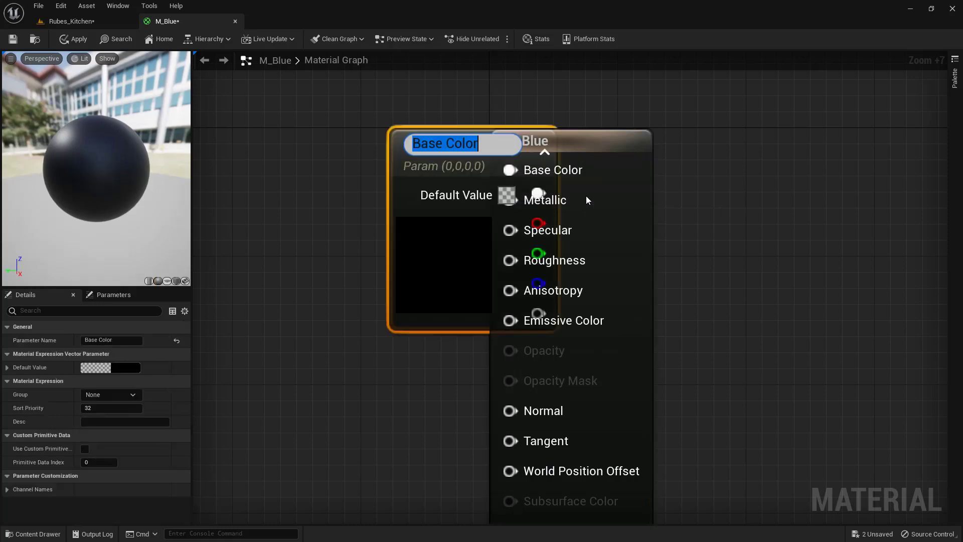
scroll(down, 3)
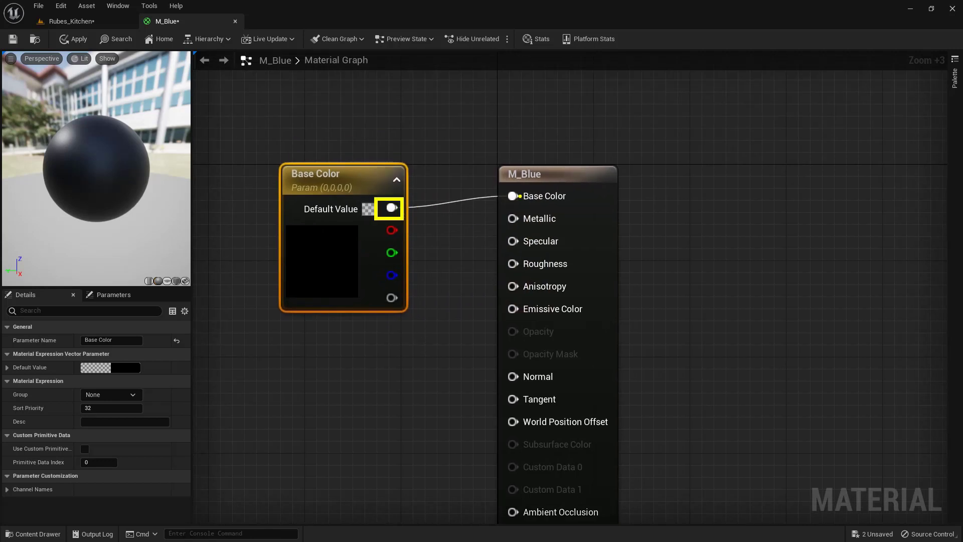
click(538, 196)
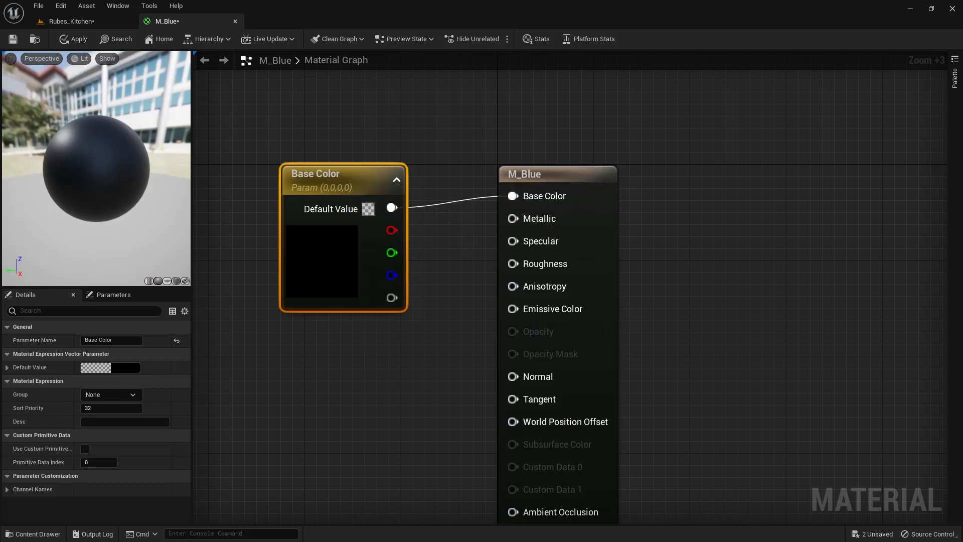
mouse_move(331, 234)
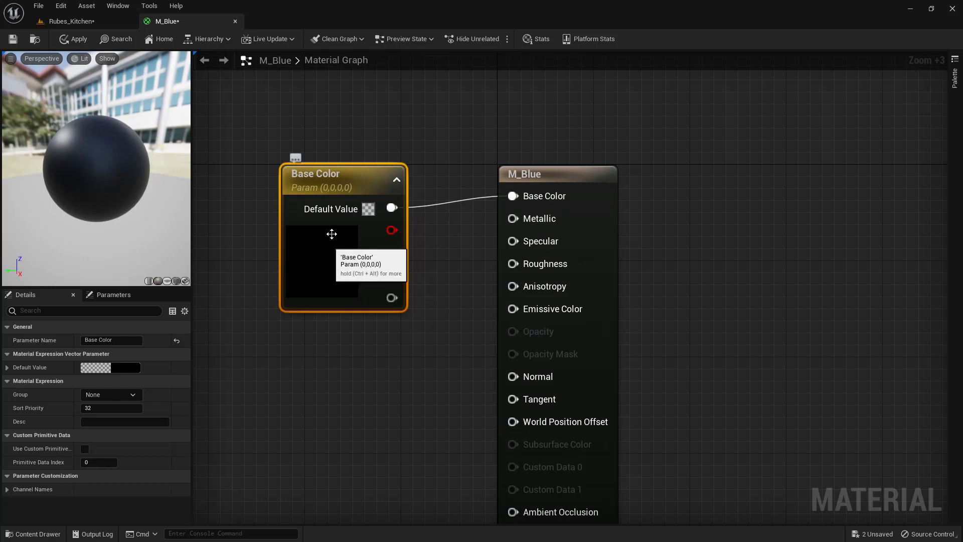
Step: Set the Base Color parameter to bright blue (R 0, G 0.357, B 1)
click(369, 208)
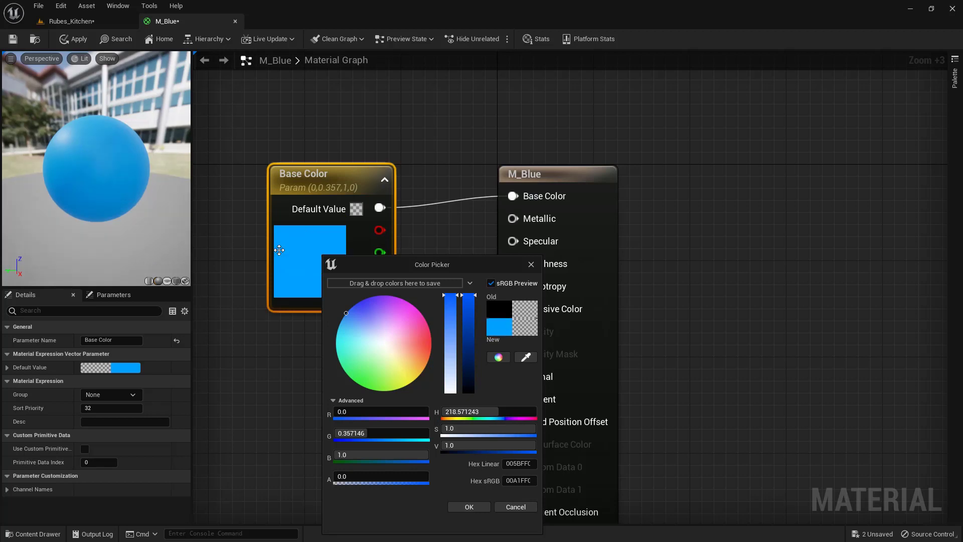
mouse_move(469, 506)
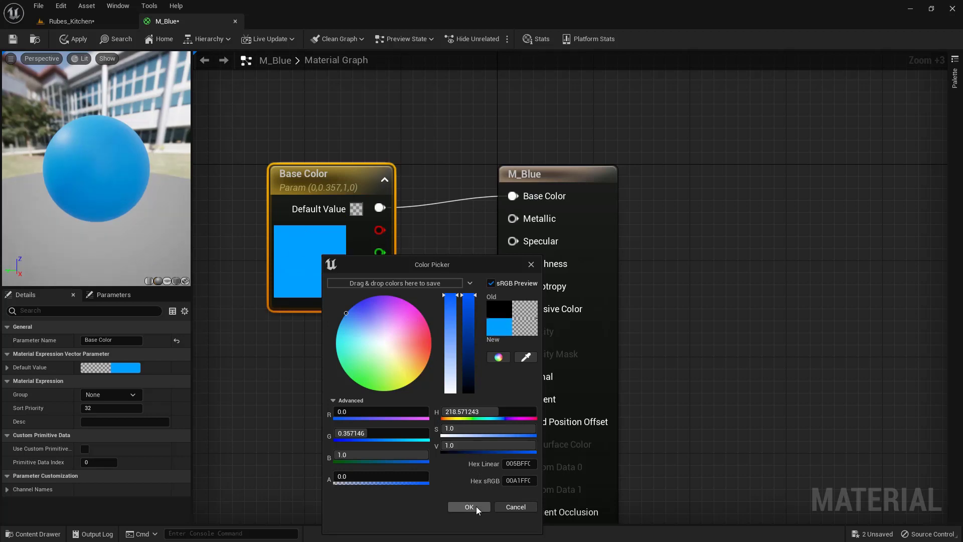
mouse_move(476, 509)
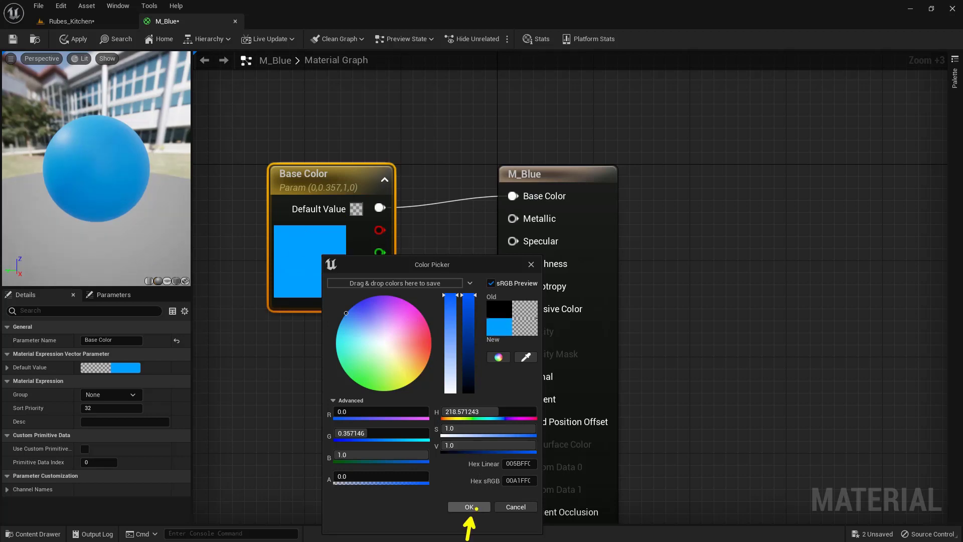
click(468, 507)
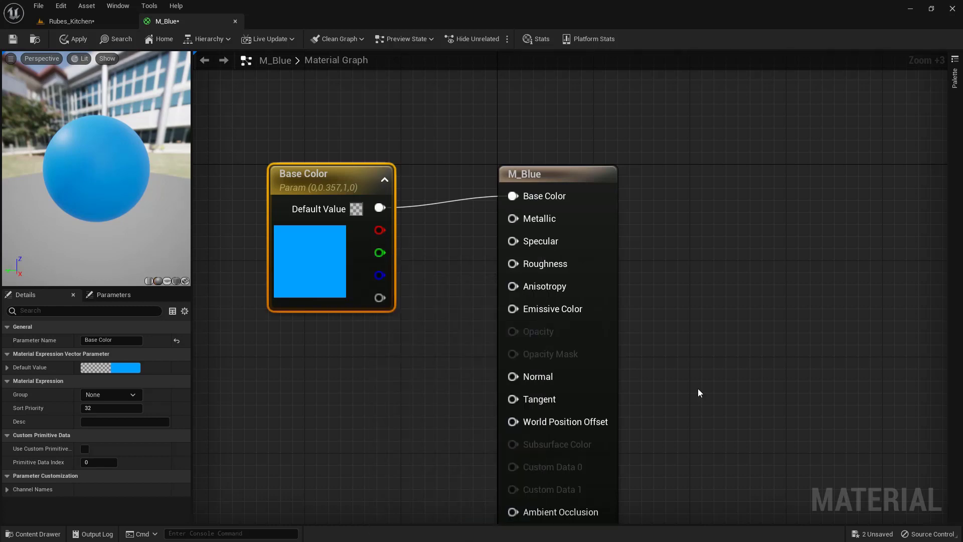
click(67, 21)
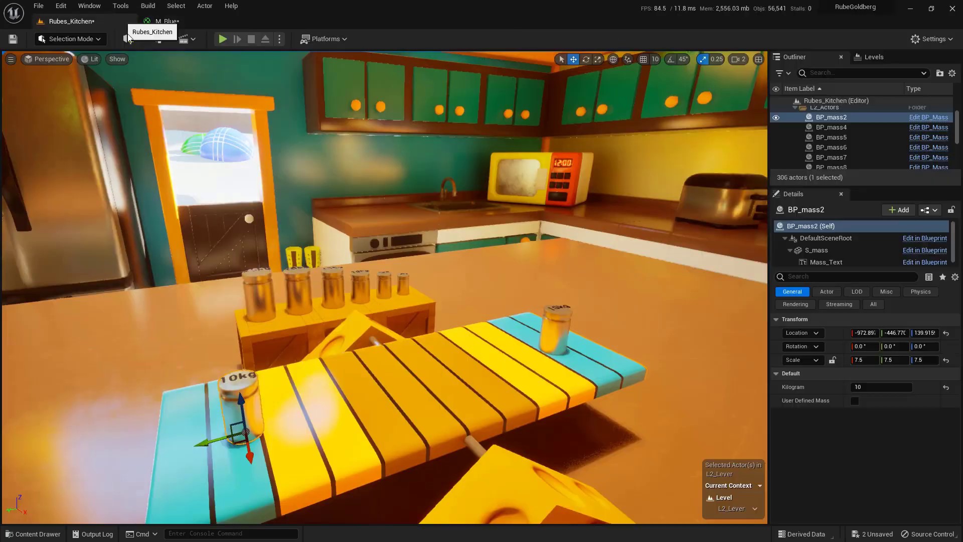
click(831, 127)
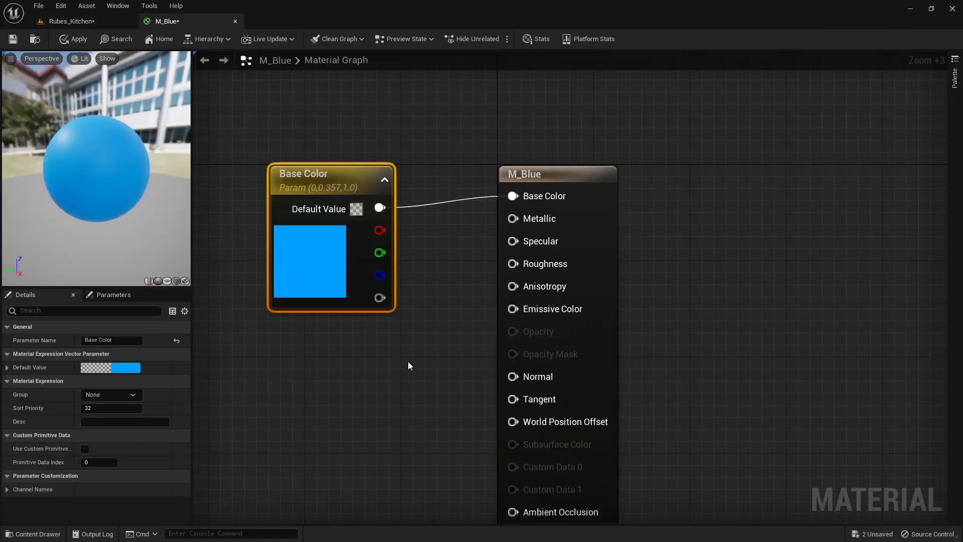
mouse_move(568, 181)
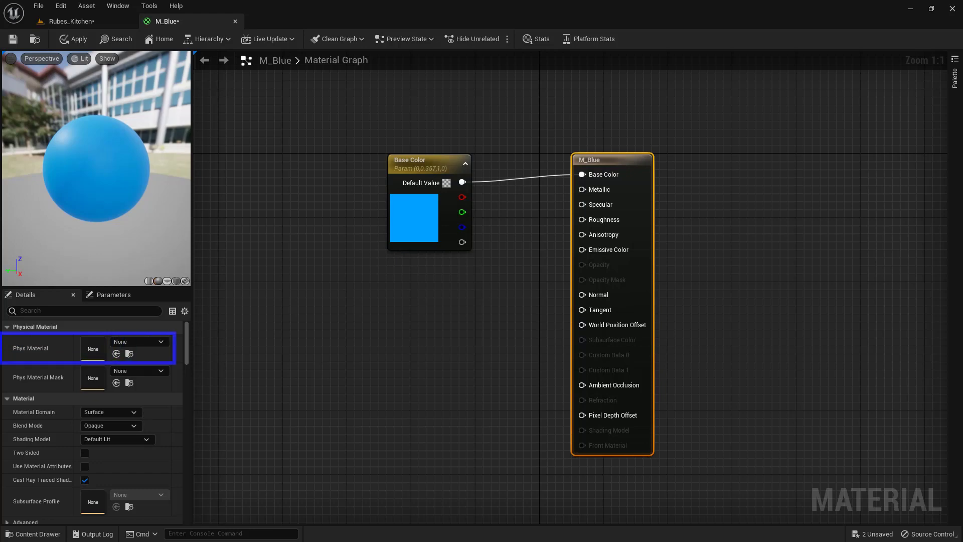
Step: Select M_Blue's main node and show the Phys Material options, including PM_Awake
click(89, 348)
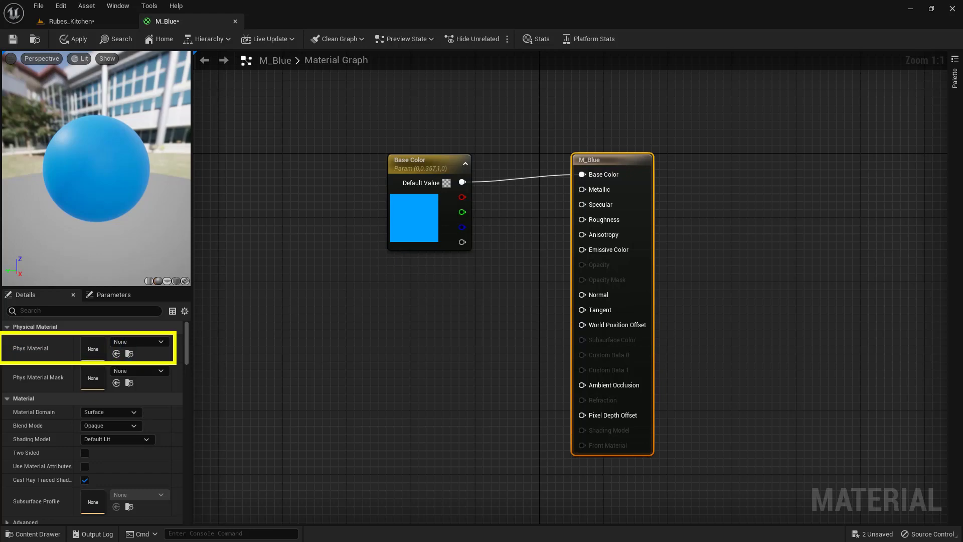
click(139, 341)
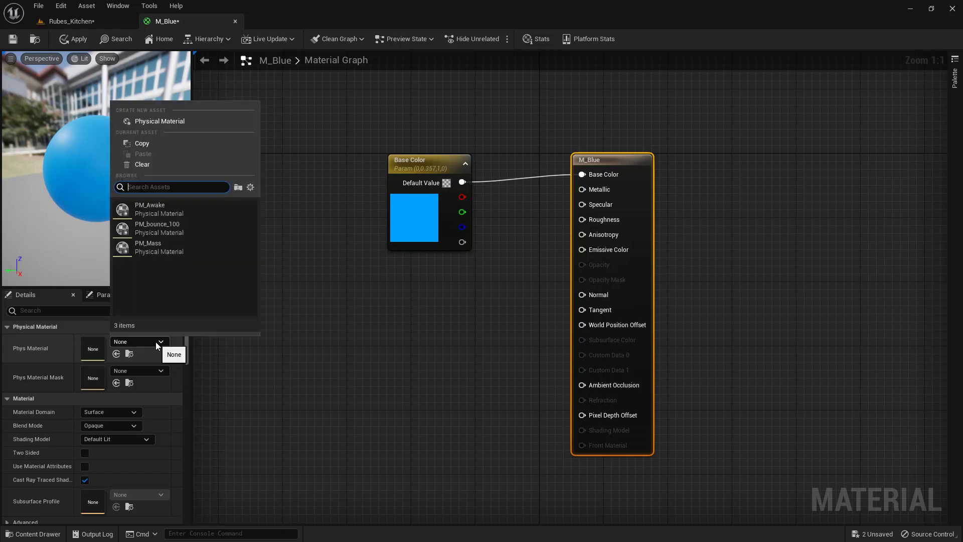
mouse_move(184, 208)
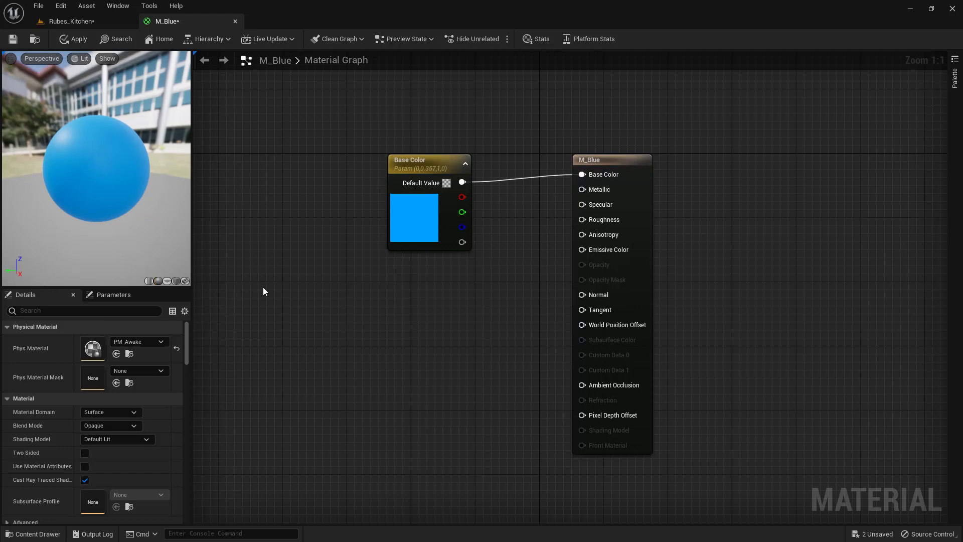
mouse_move(29, 49)
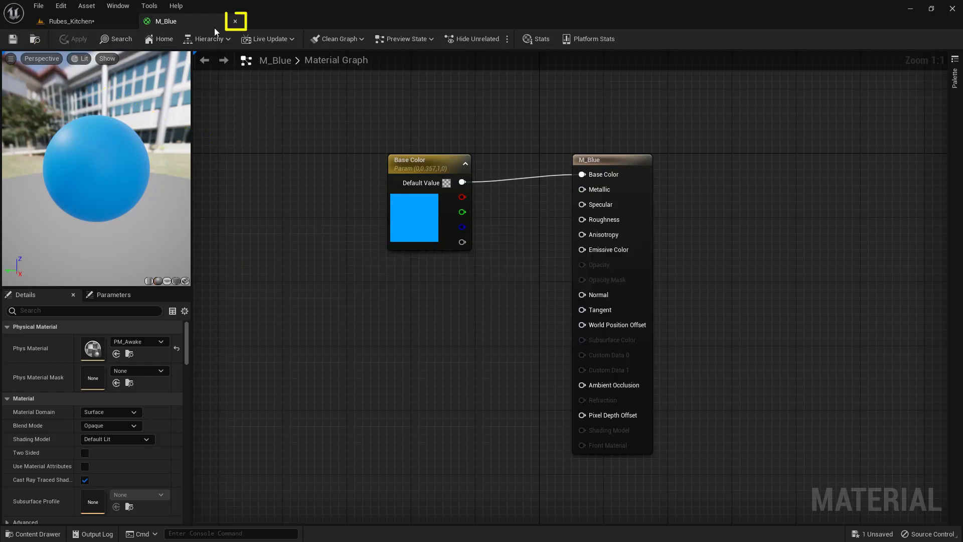
Step: Close the M_Blue material editor and reopen the Content Drawer in Rubes_Kitchen
click(235, 21)
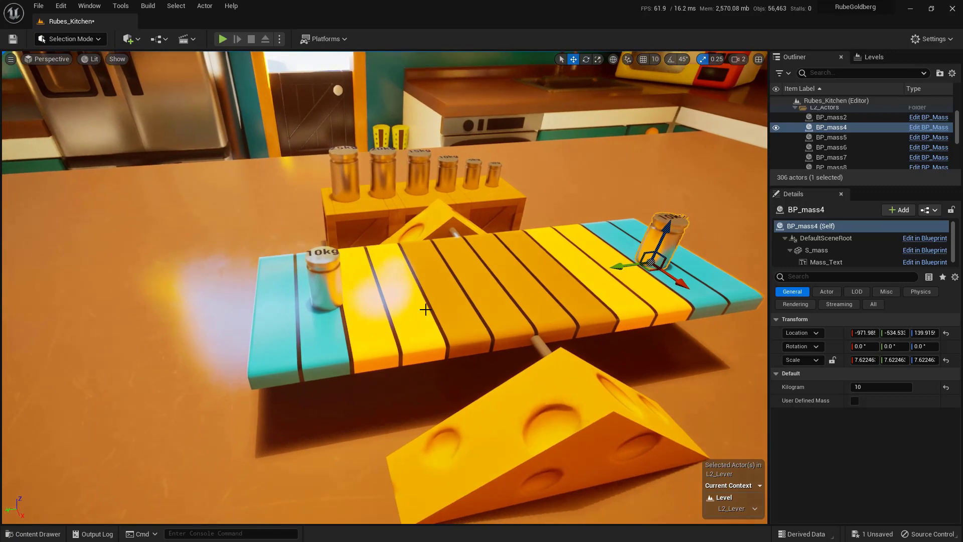
click(33, 534)
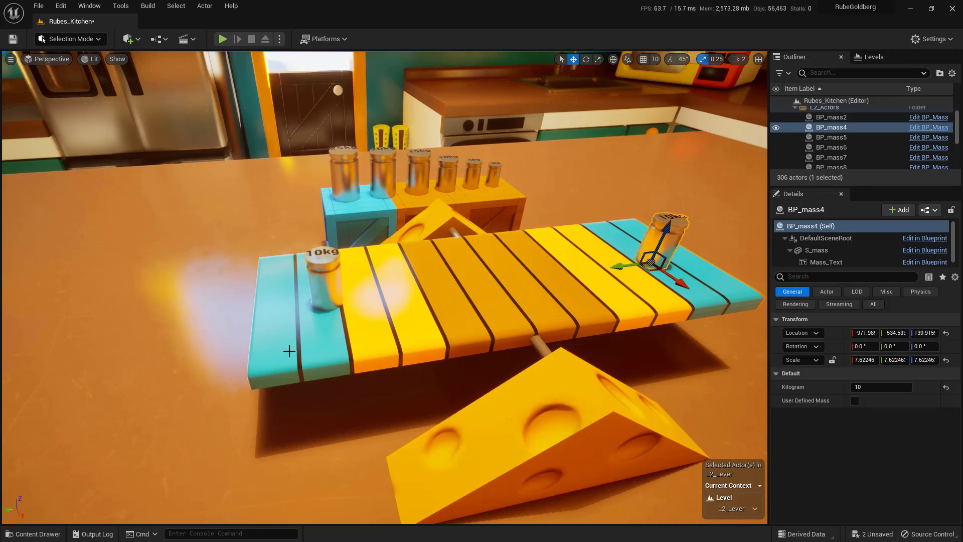
click(33, 533)
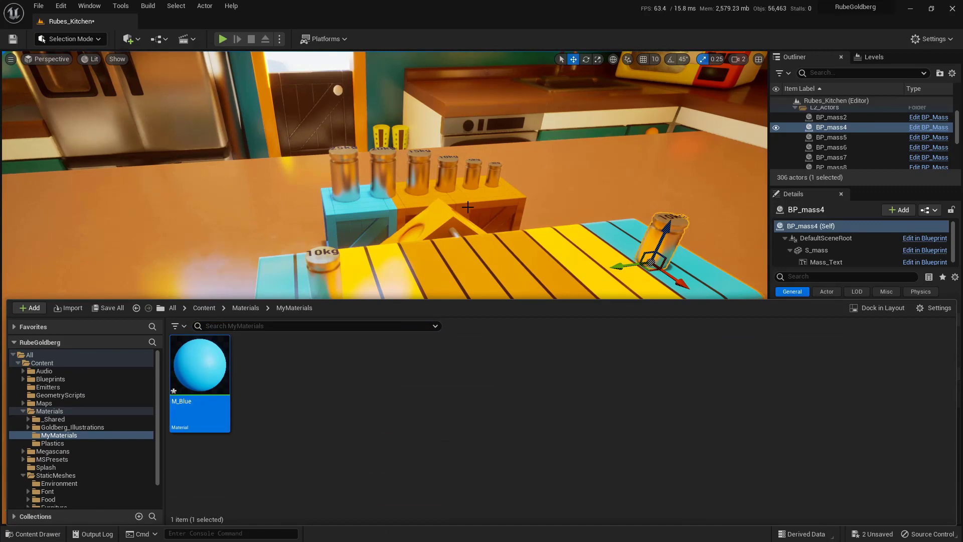
mouse_move(227, 410)
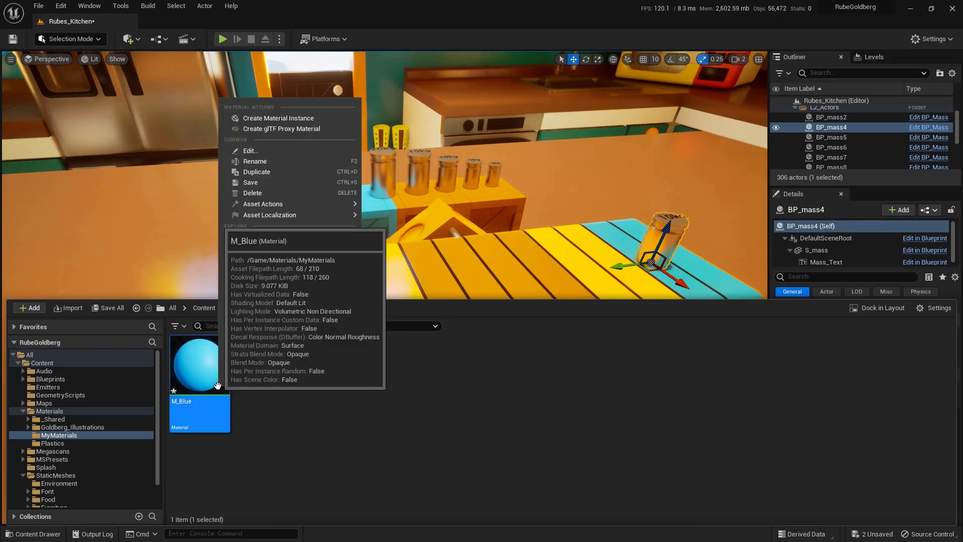
mouse_move(310, 175)
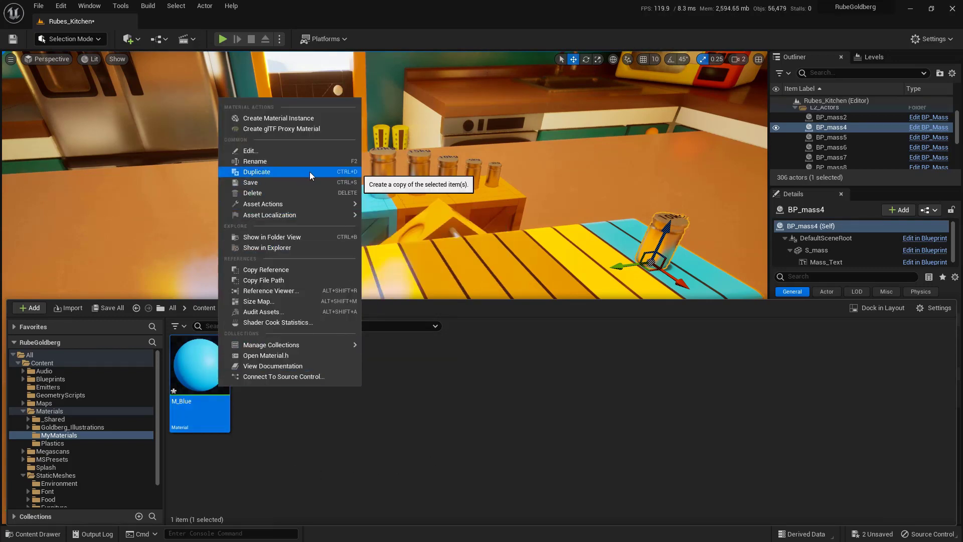
Step: Duplicate M_Blue in the MyMaterials folder for the purple copy
click(256, 171)
text(M_)
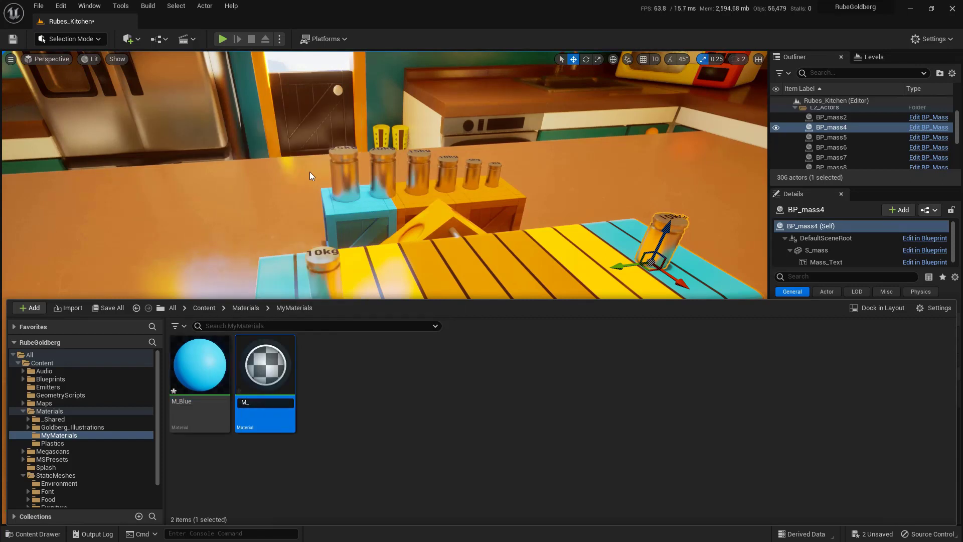
mouse_move(264, 365)
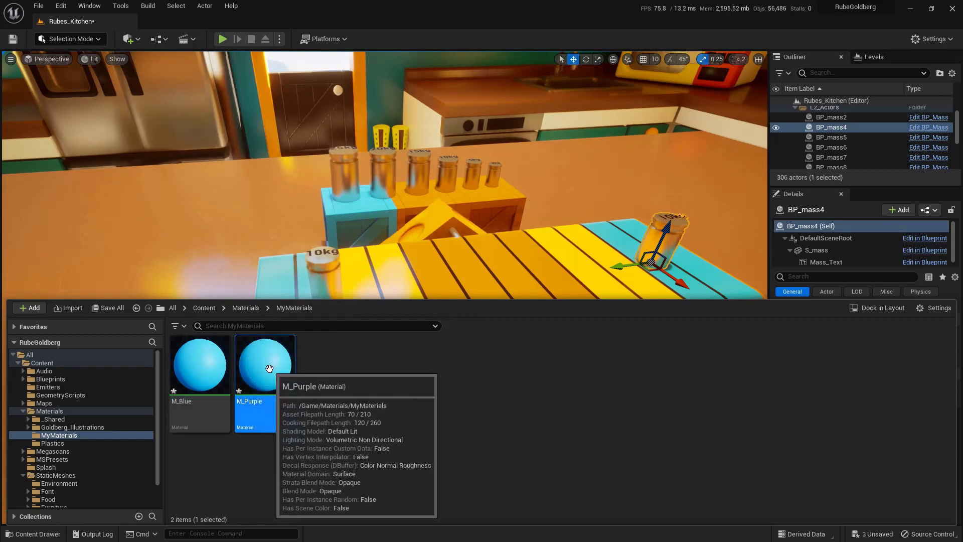
Step: Give M_Purple a magenta-purple Base Color (R 1, G 0, B 0.955), then close its editor
double_click(265, 362)
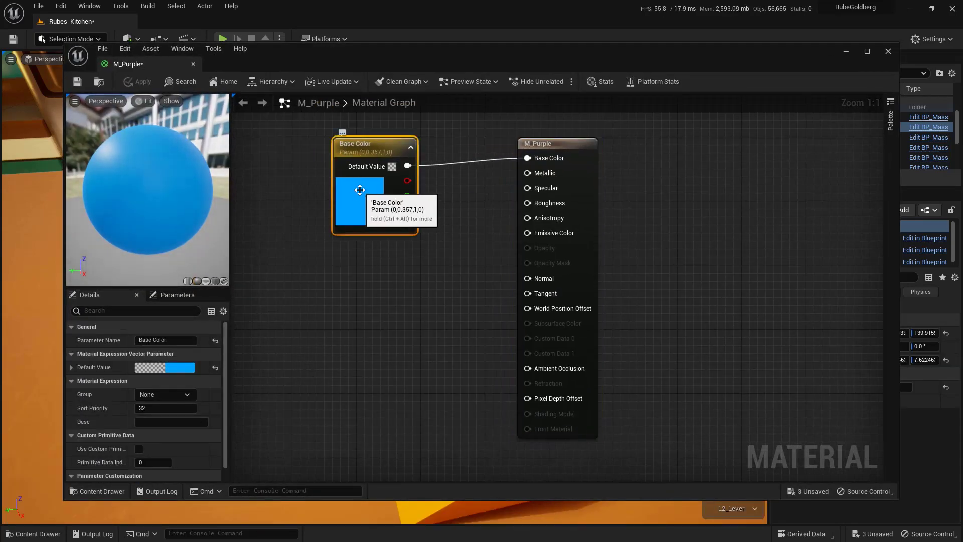
double_click(359, 202)
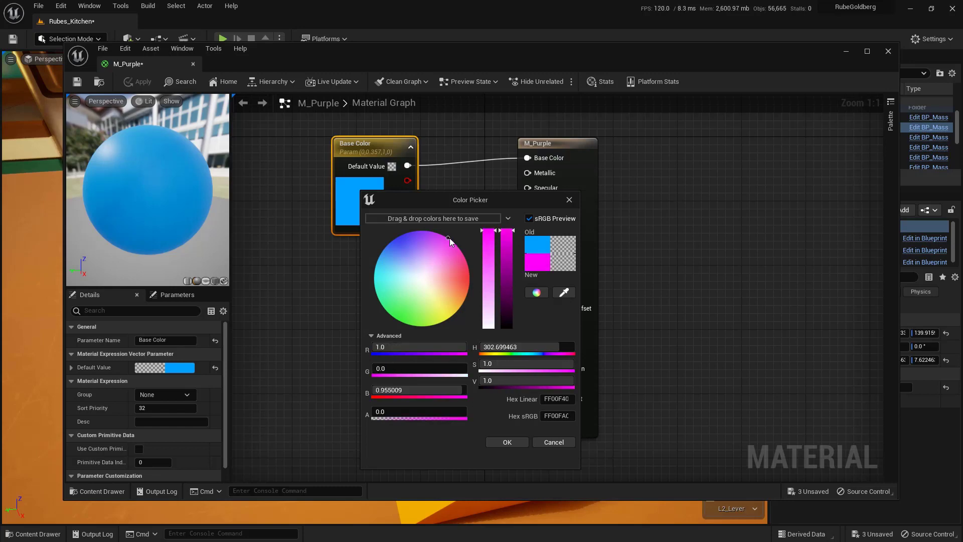
click(506, 442)
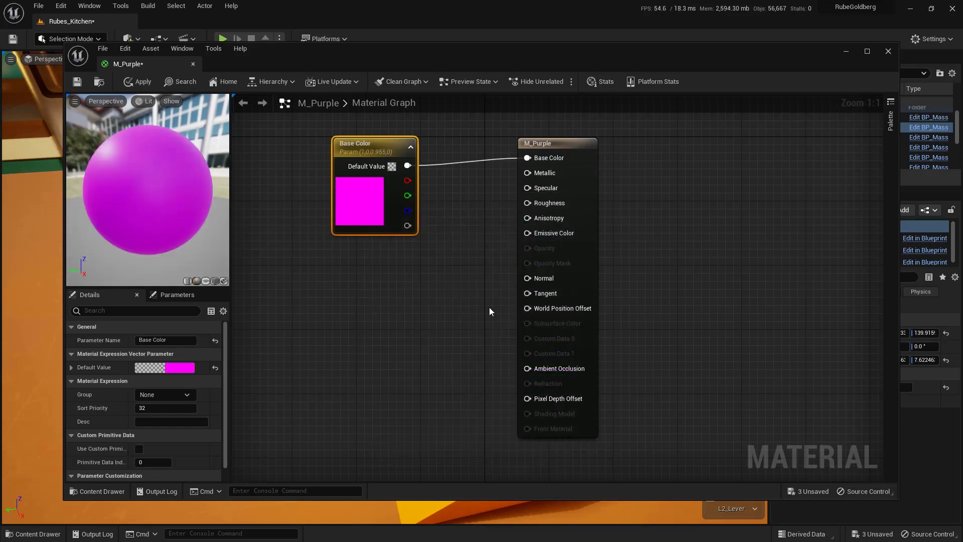
mouse_move(79, 82)
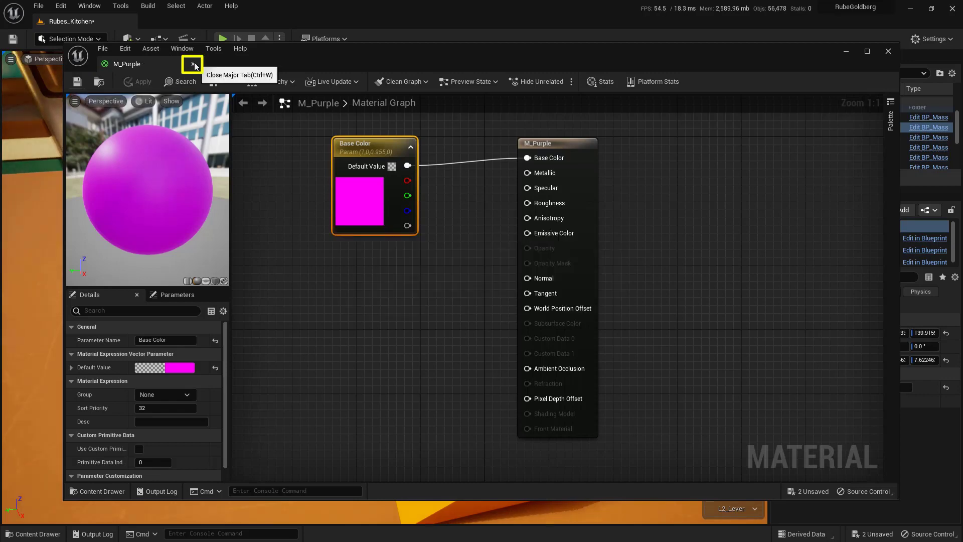
click(192, 64)
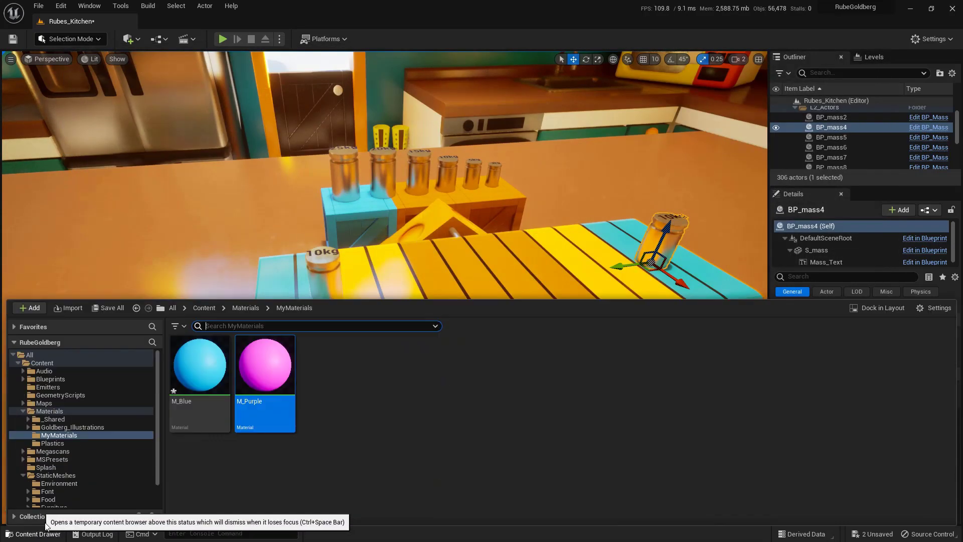